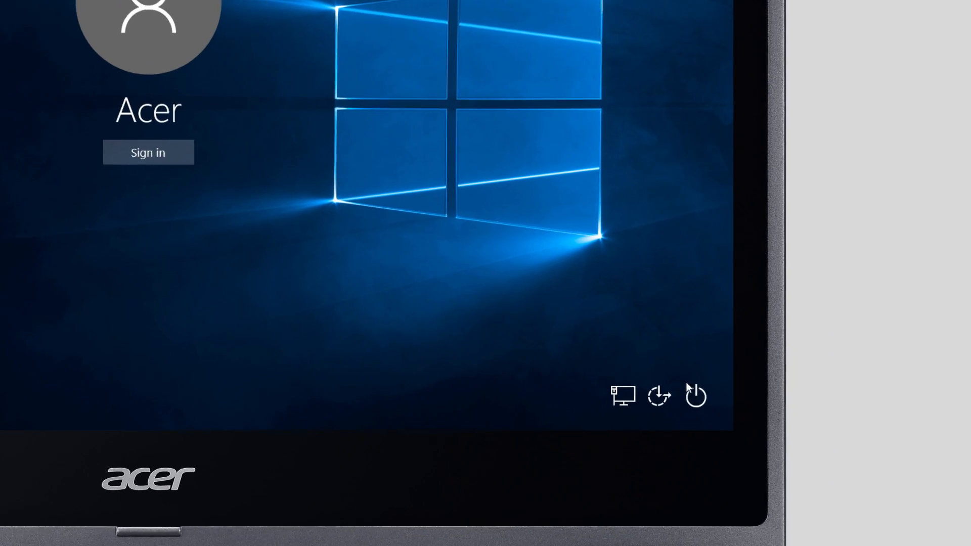
Restart the PC from the sign-in screen's power menu into the recovery options
left_click(695, 396)
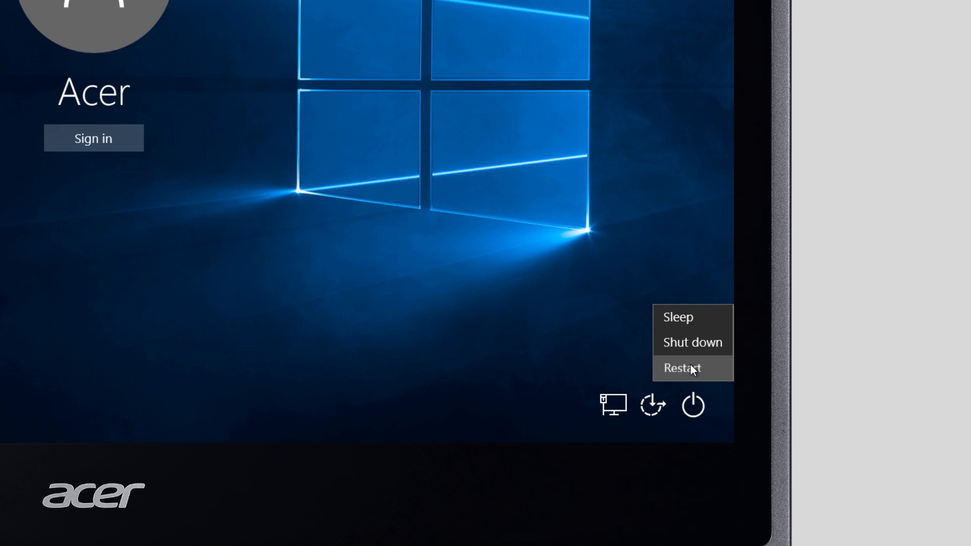
left_click(681, 367)
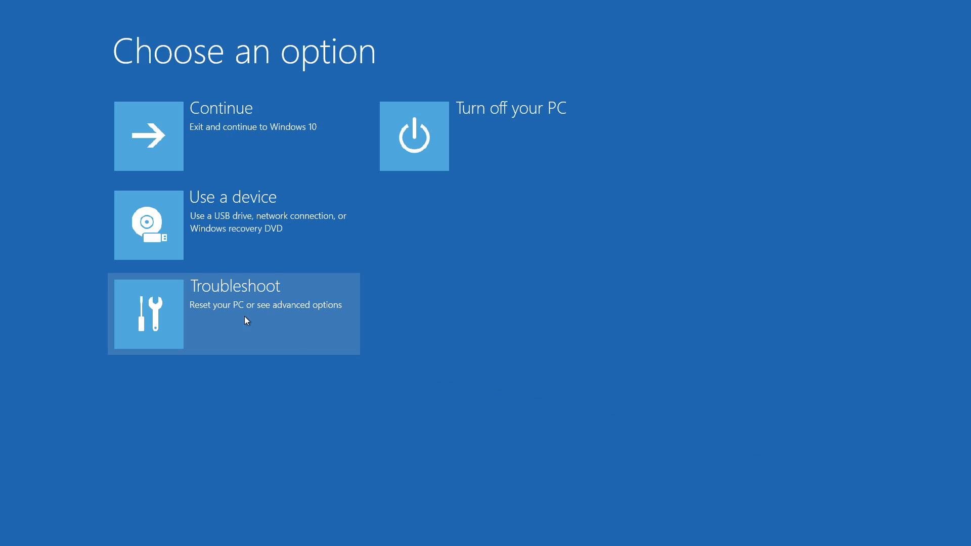
Choose Troubleshoot and then Reset this PC from the recovery menu
left_click(234, 314)
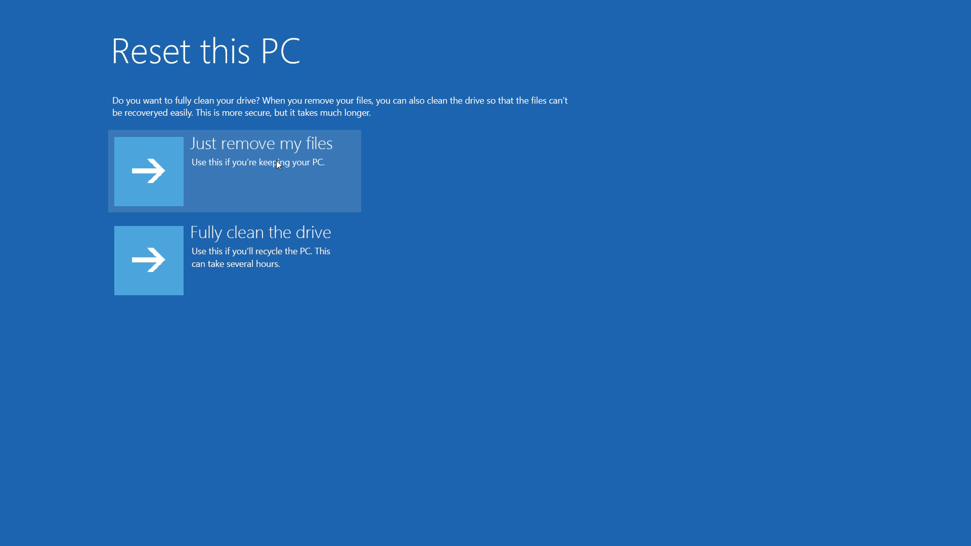
Choose 'Just remove my files' rather than fully cleaning the drive
left_click(233, 171)
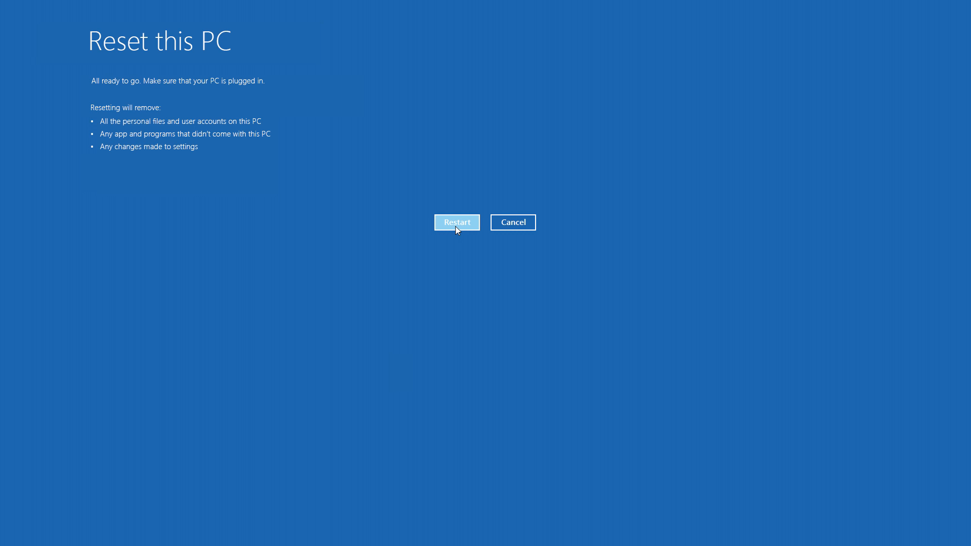
Confirm the reset with Restart so Windows begins reinstalling, reaching 59%
left_click(456, 223)
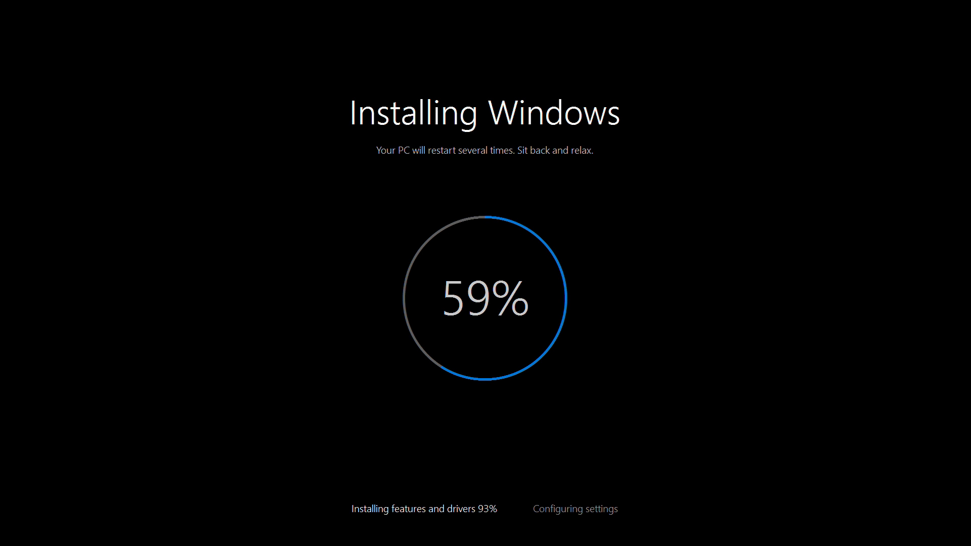